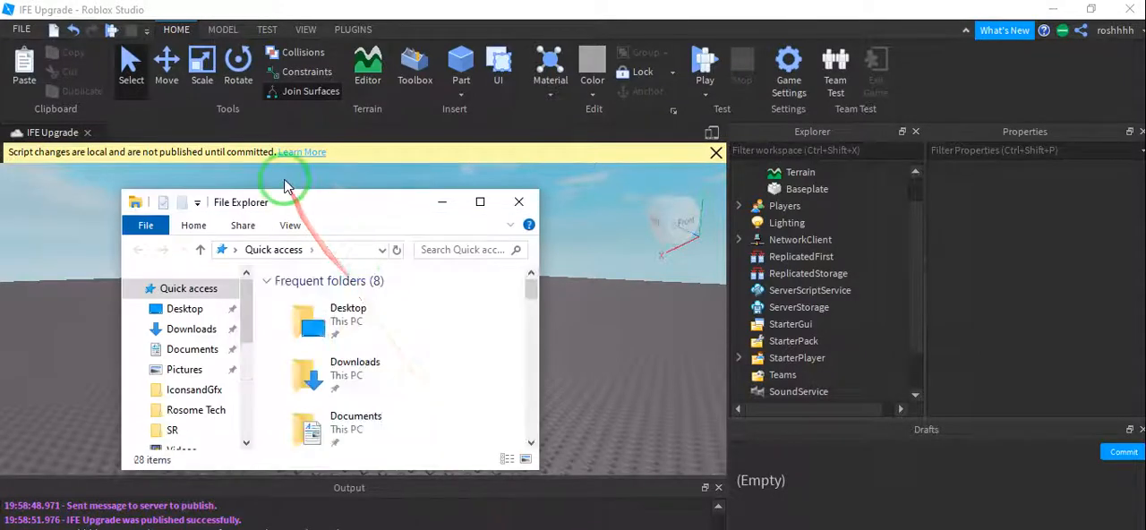
Insert the AdvancedIFE .rbxm file from the Rosome Tech folder into Workspace.
click(195, 409)
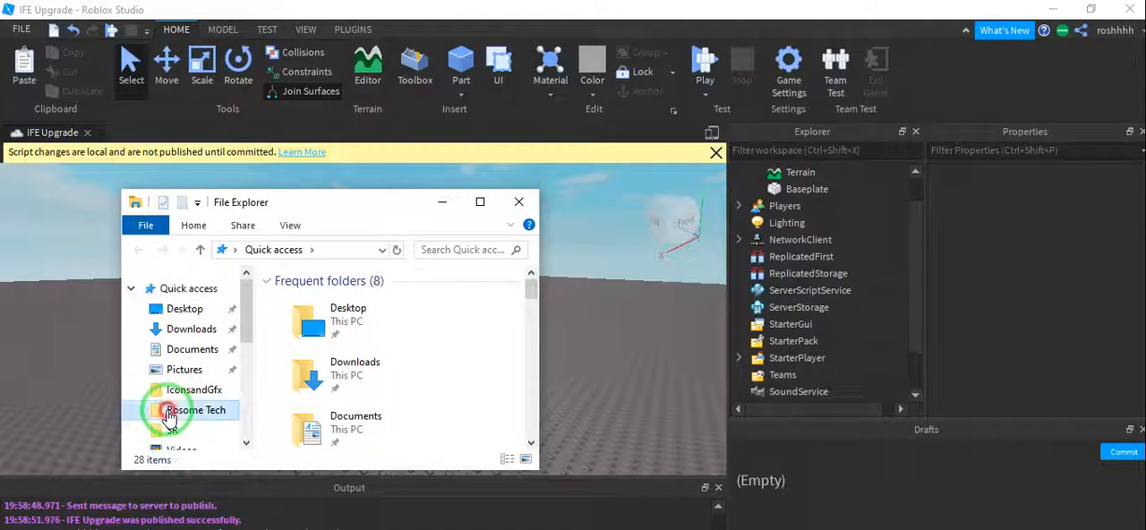
double_click(195, 409)
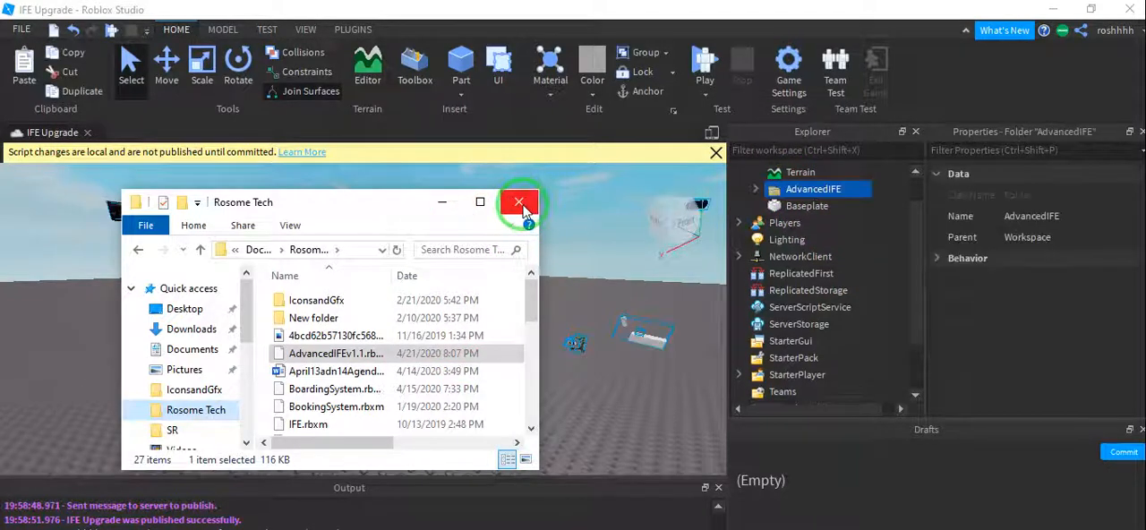
click(521, 201)
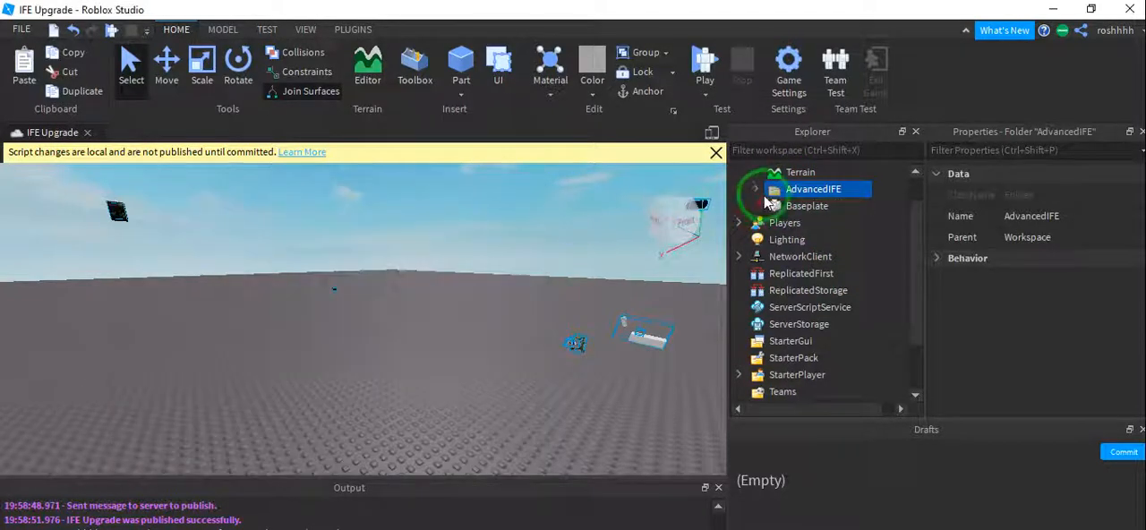
Distribute the AdvancedIFE contents: ifeGames, ifeServerSide, ifeGui into their services, IFE into Workspace.
click(754, 189)
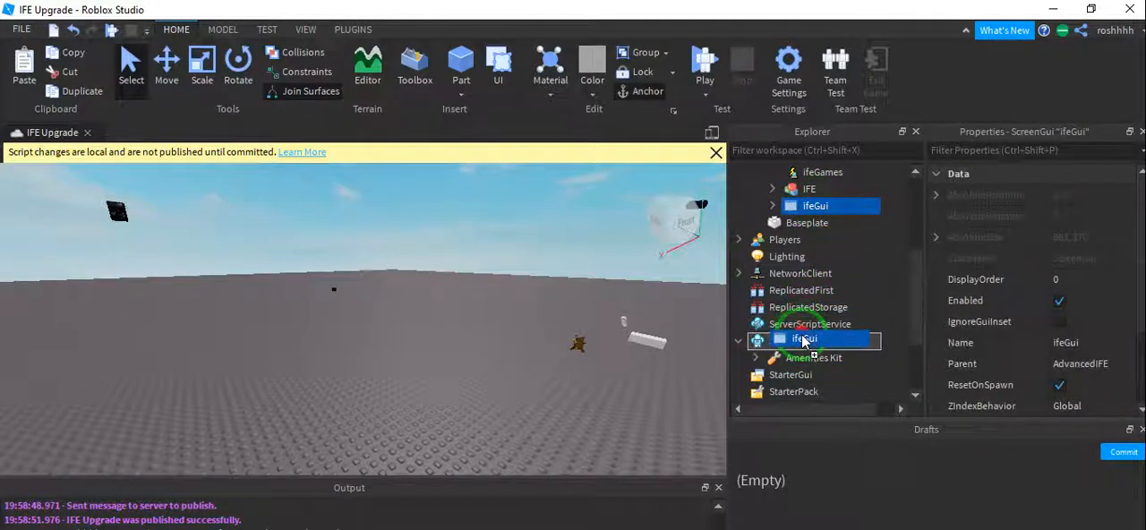
click(822, 175)
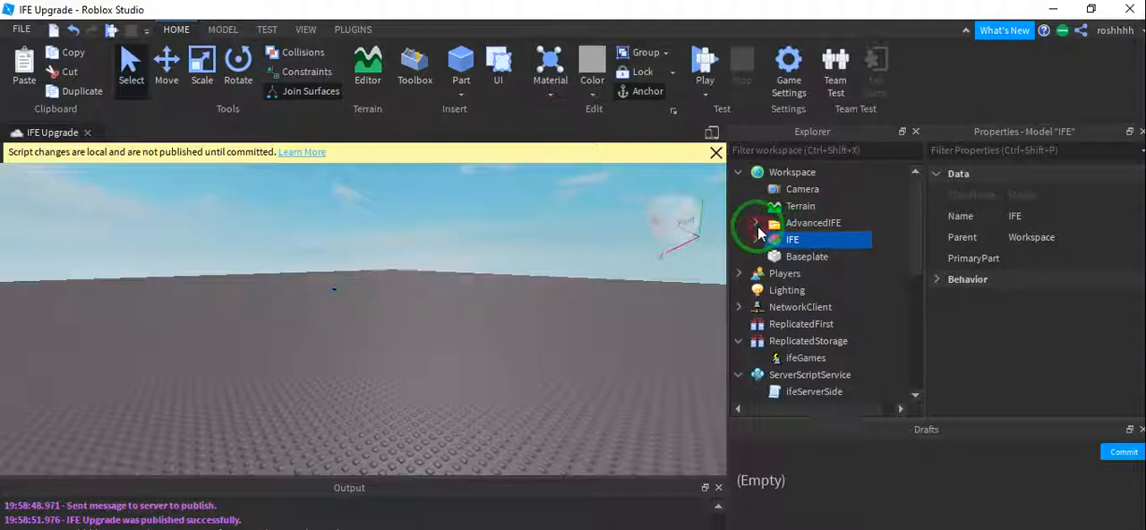
Duplicate the IFE screen into three copies placed in a row on the baseplate.
scroll(down, 3)
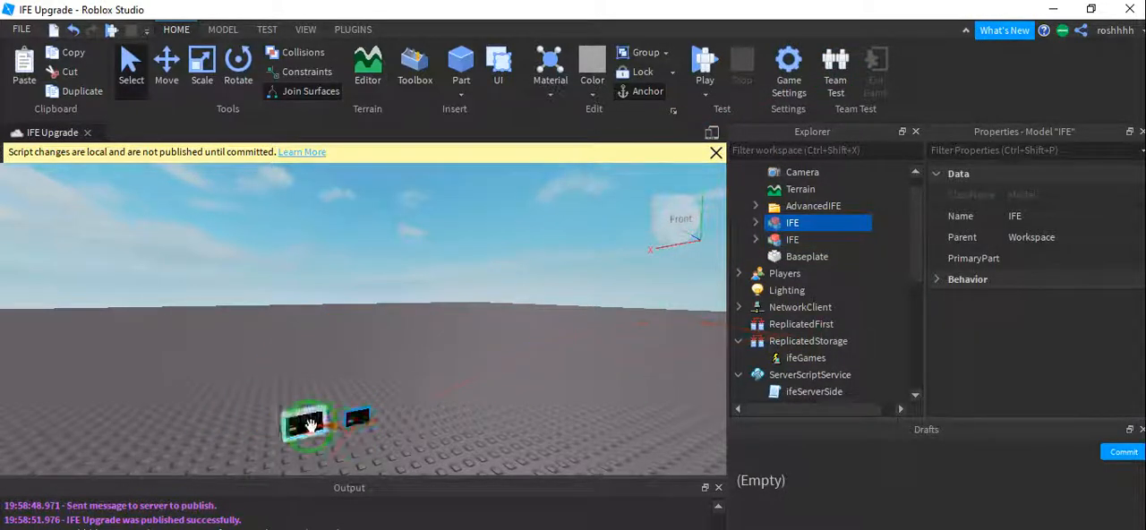
click(793, 239)
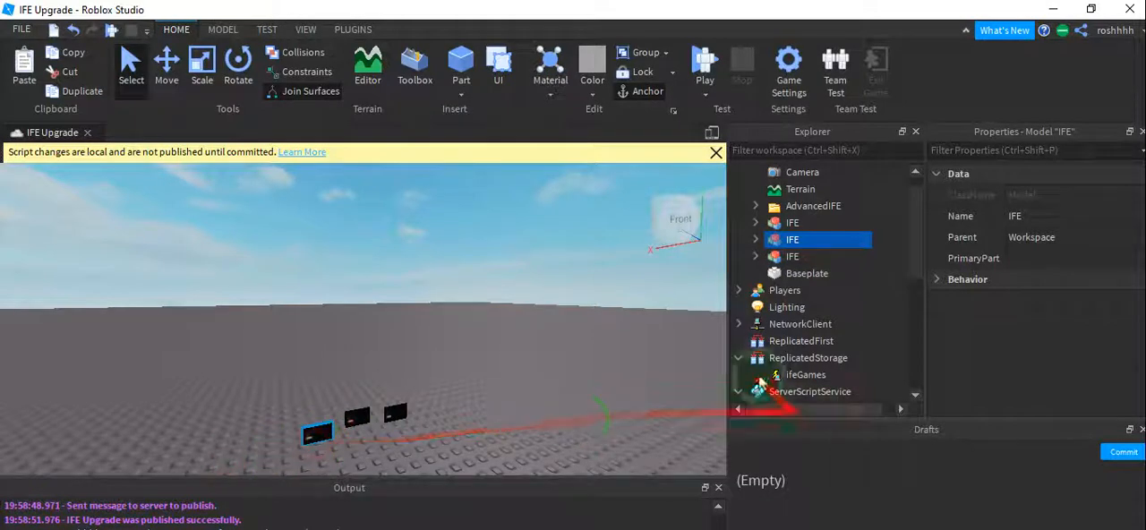
scroll(down, 3)
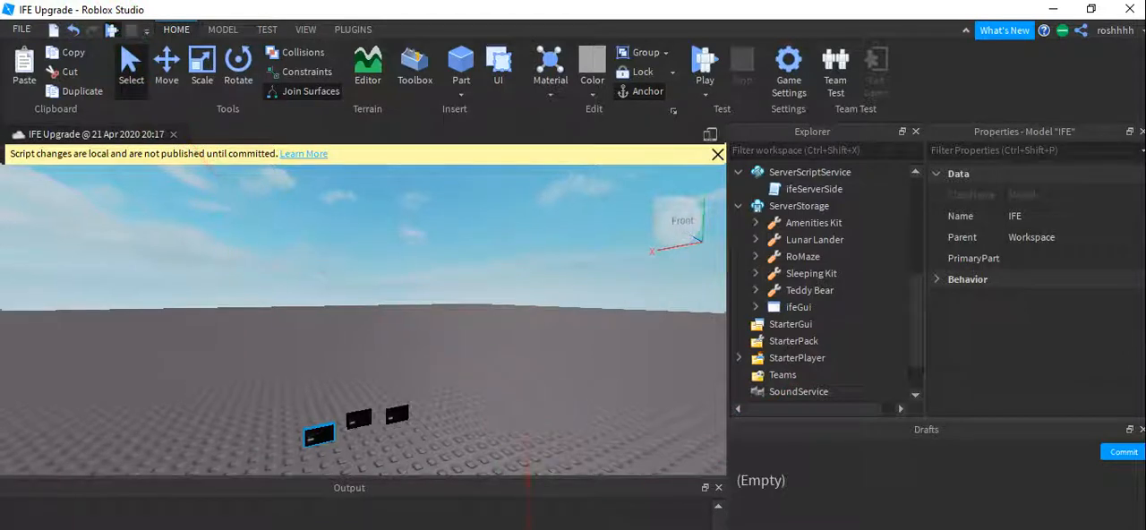
Playtest the place and continue past the IFE welcome screen to the Main Menu.
click(704, 64)
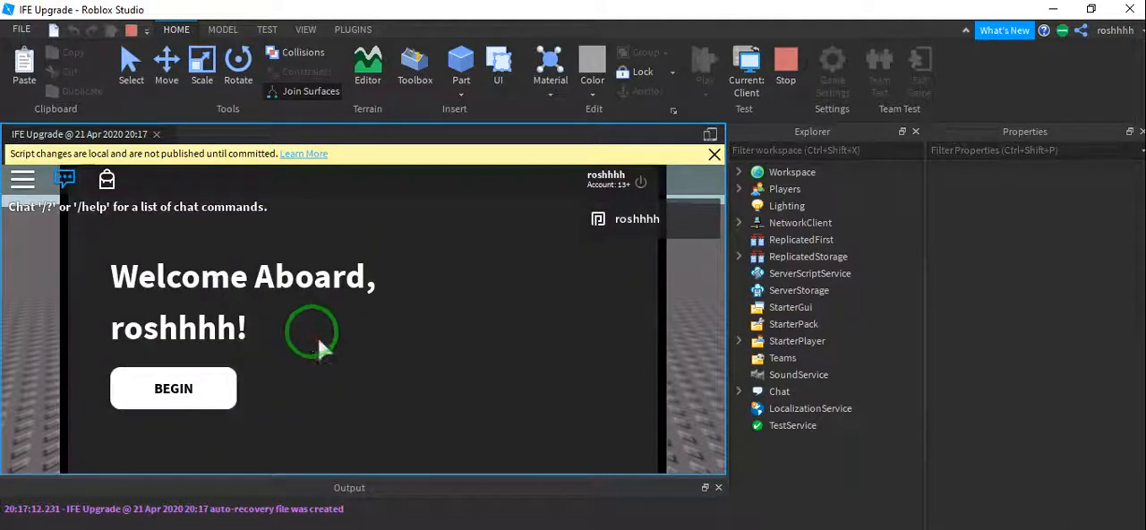
click(173, 388)
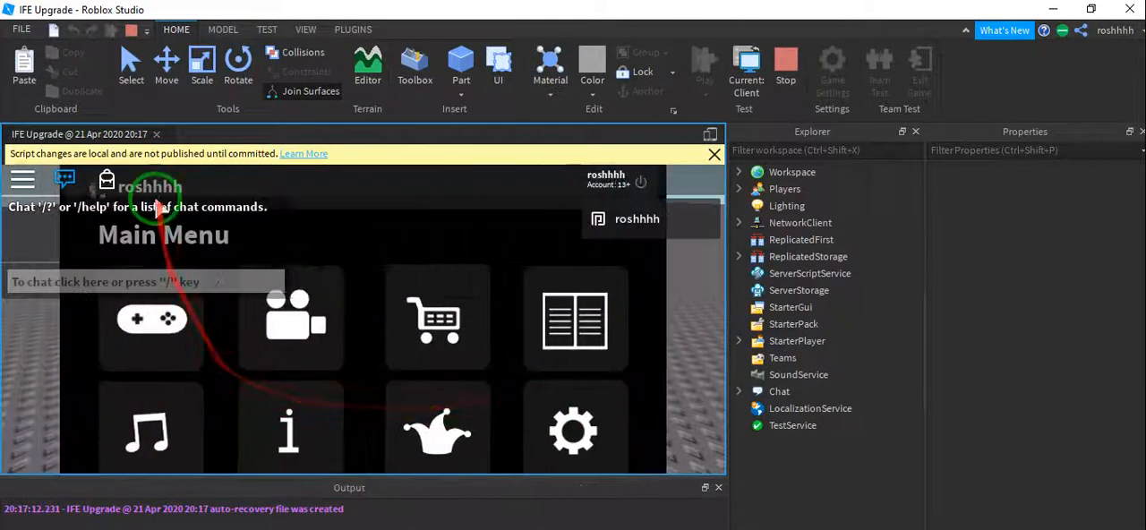
mouse_move(649, 367)
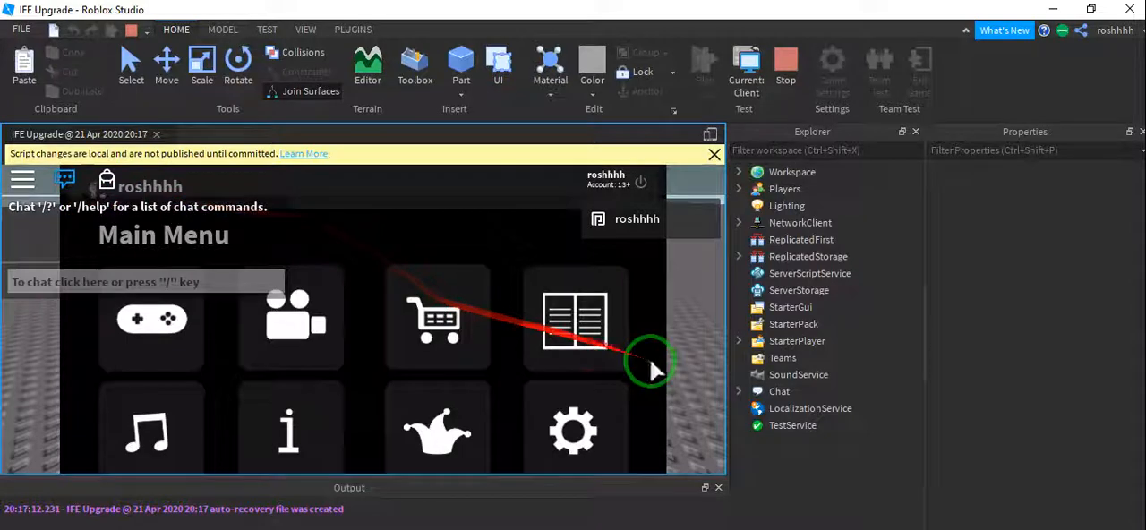